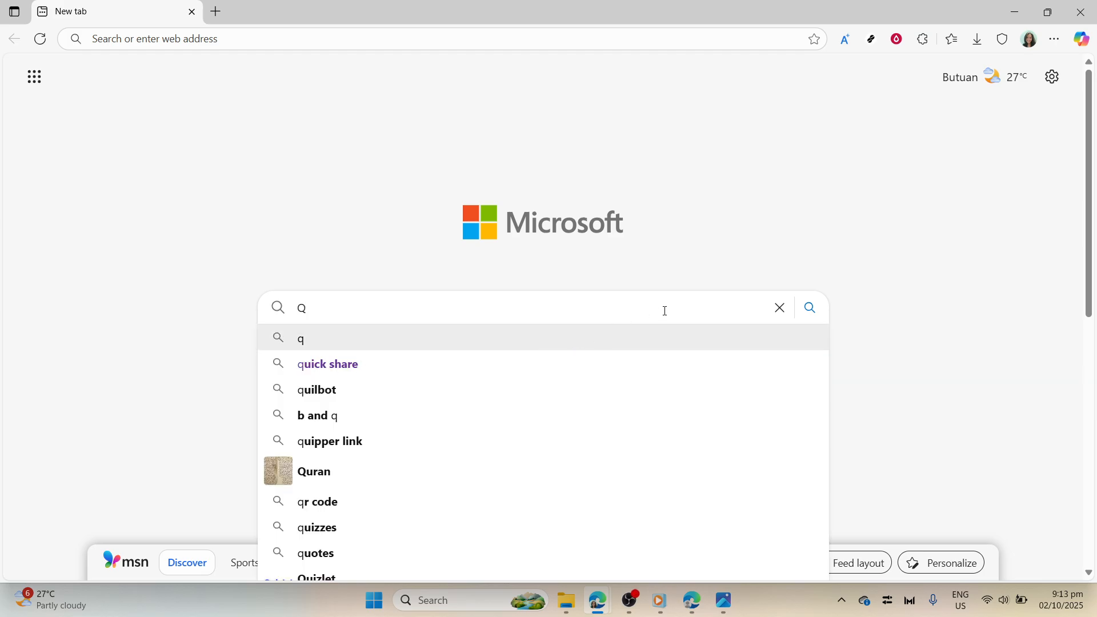
- Clear the stray letter from the new tab's web search box
click(779, 308)
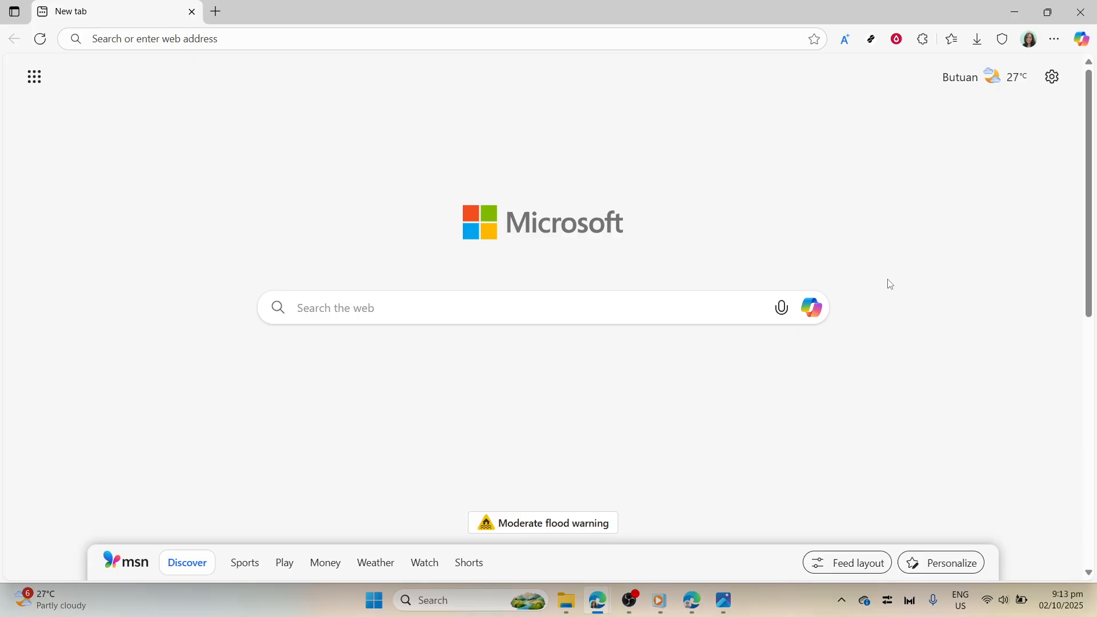
mouse_move(571, 96)
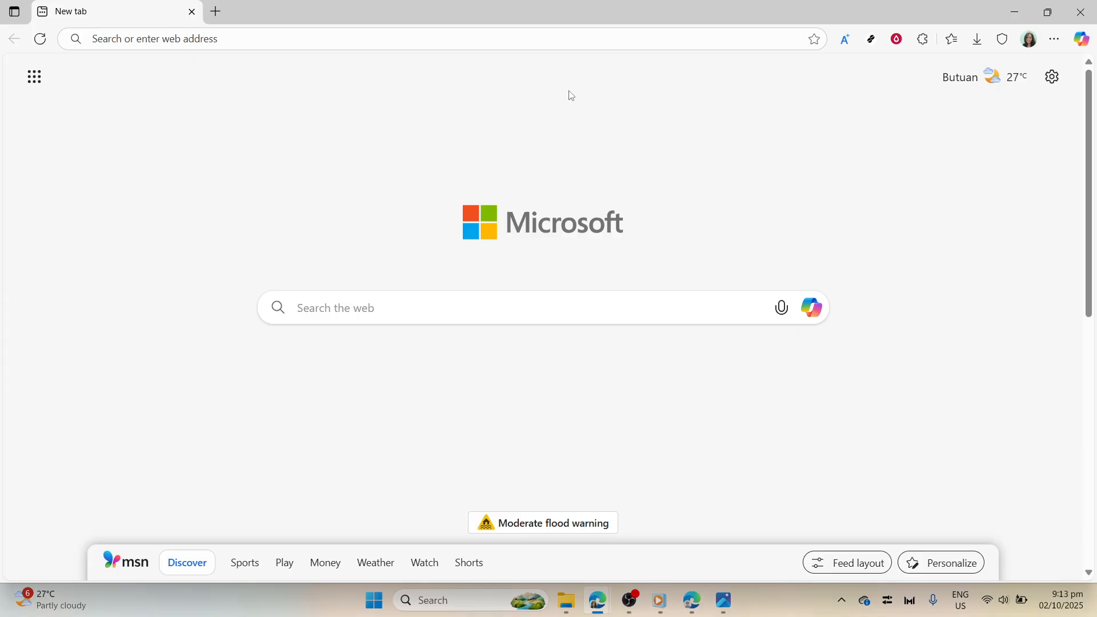
- Search 'dmss download pc', go to dmsspc.com, and follow Download DMSS App
text(dmss download pc)
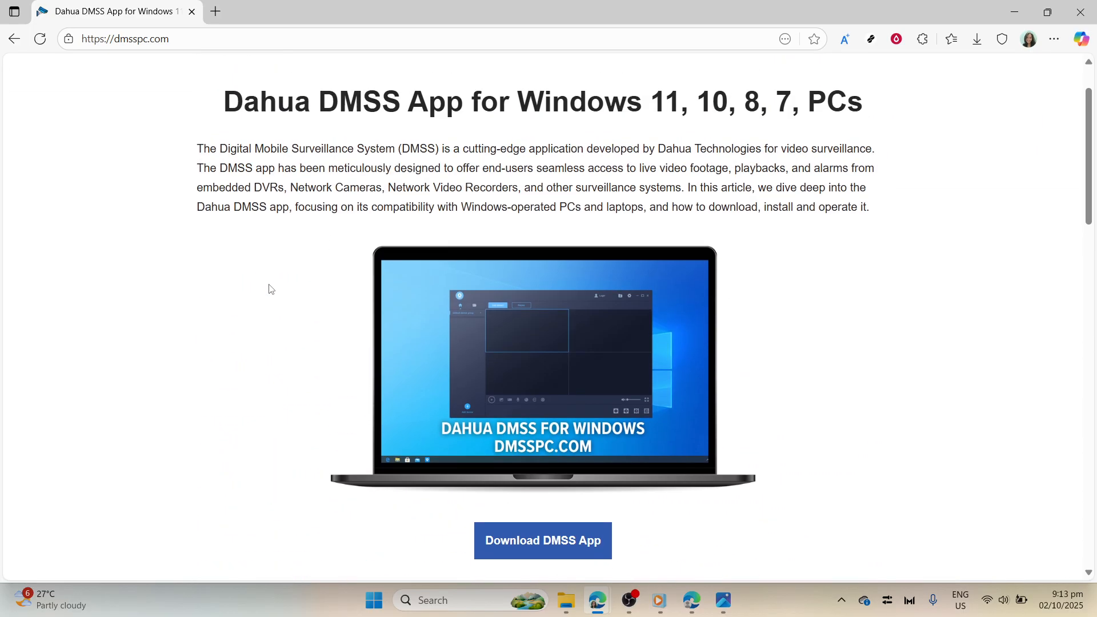
mouse_move(392, 381)
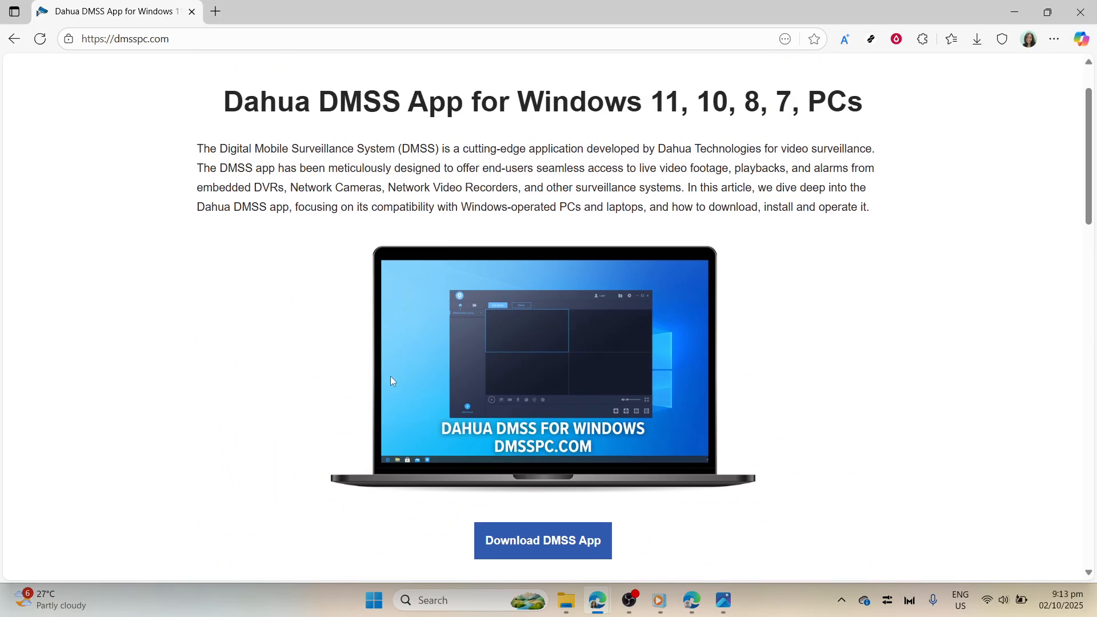
scroll(down, 3)
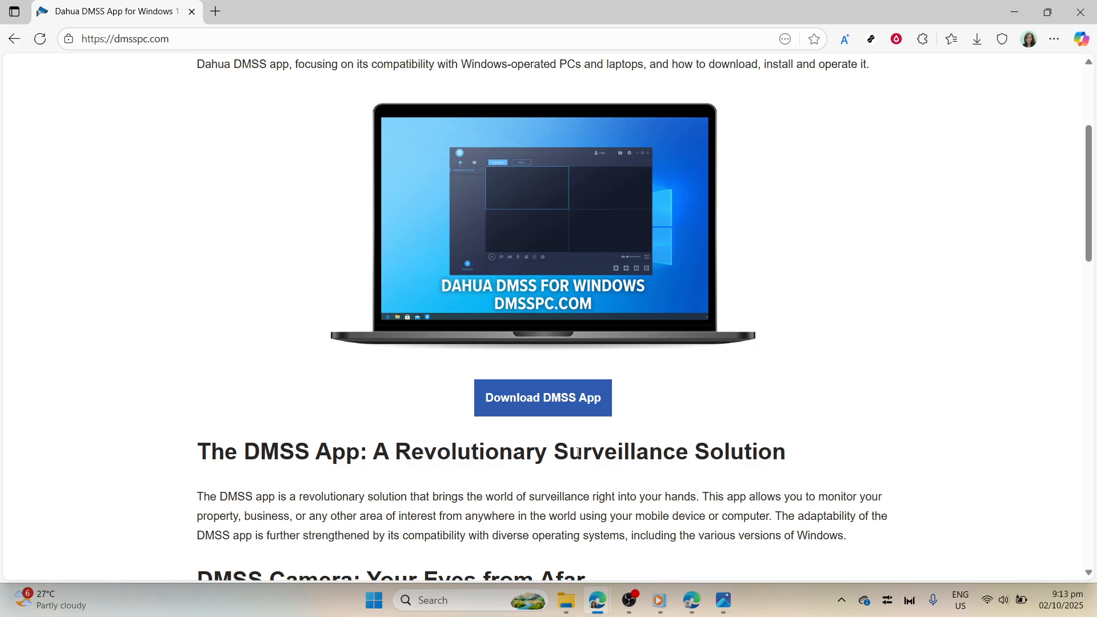
mouse_move(542, 398)
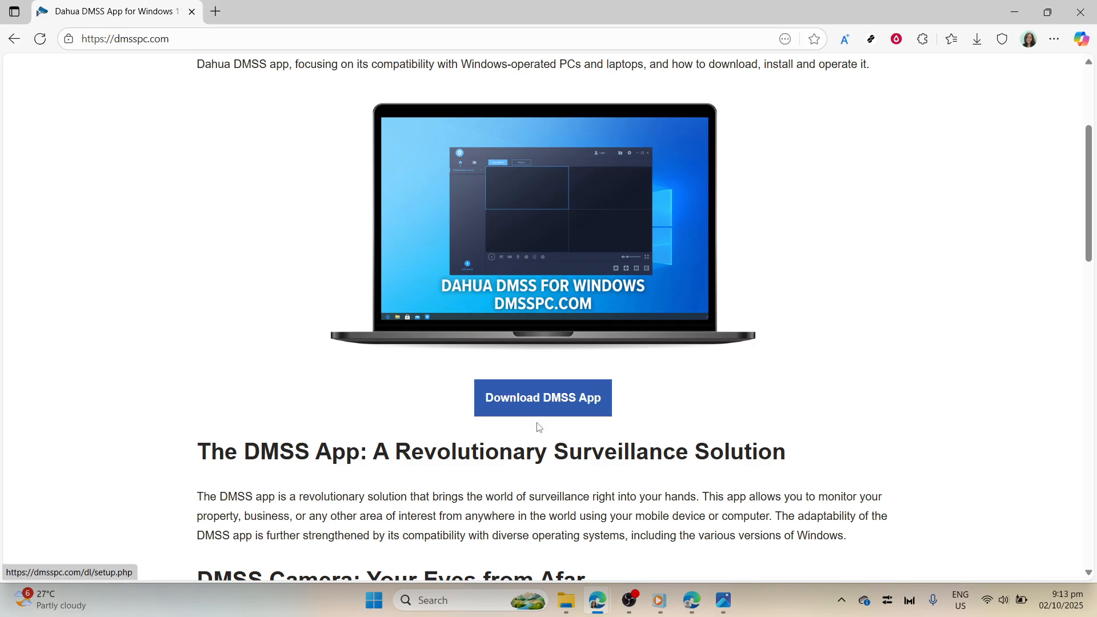
click(542, 397)
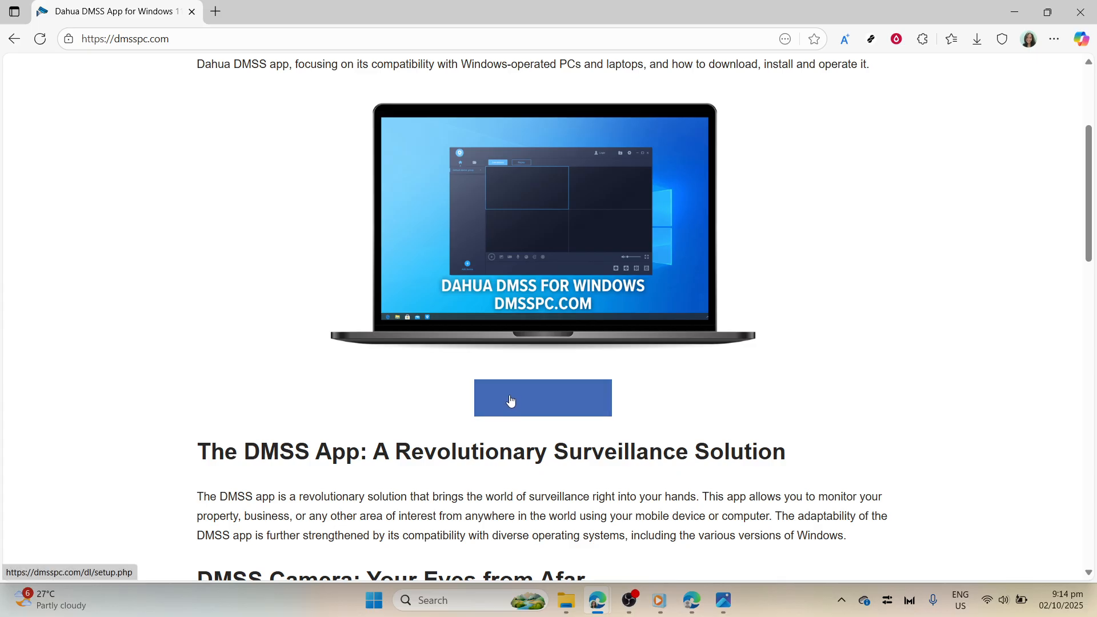
mouse_move(504, 415)
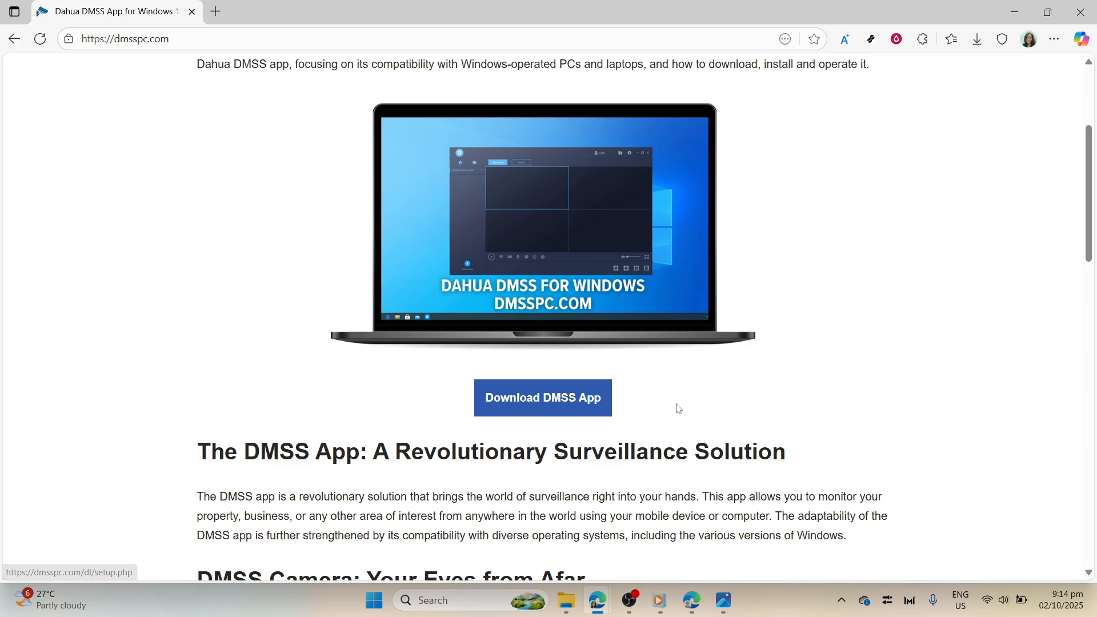
mouse_move(632, 406)
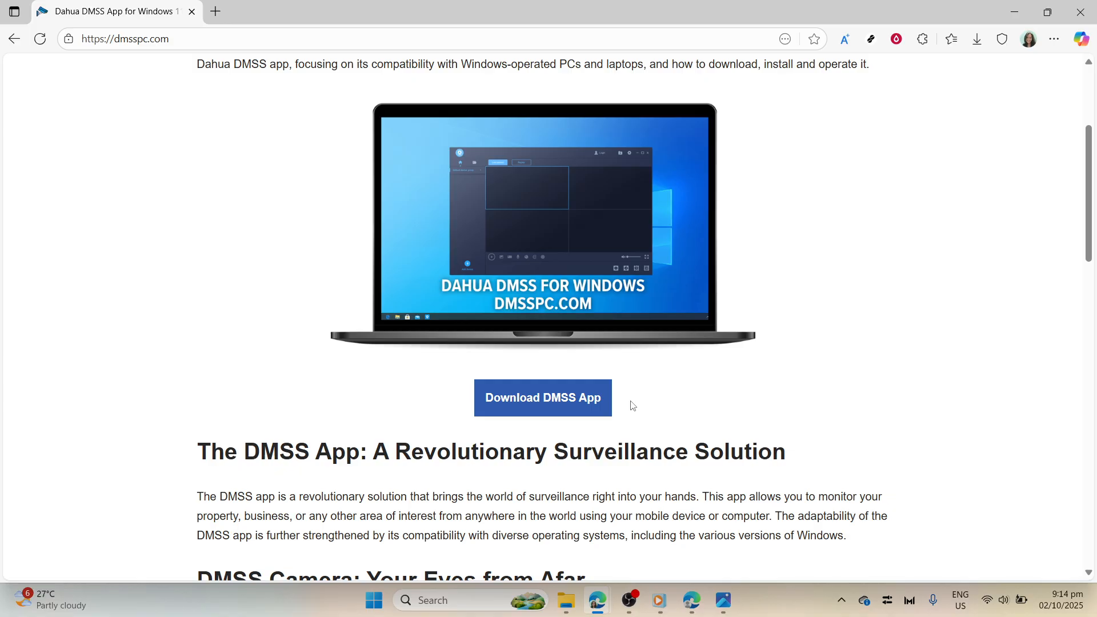
mouse_move(624, 404)
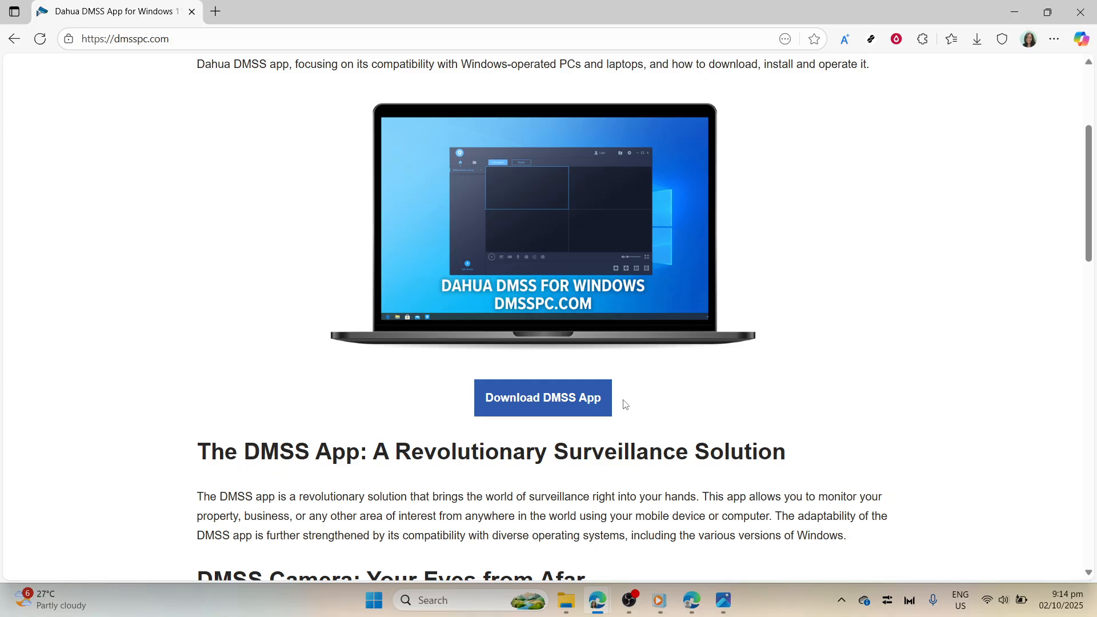
click(542, 398)
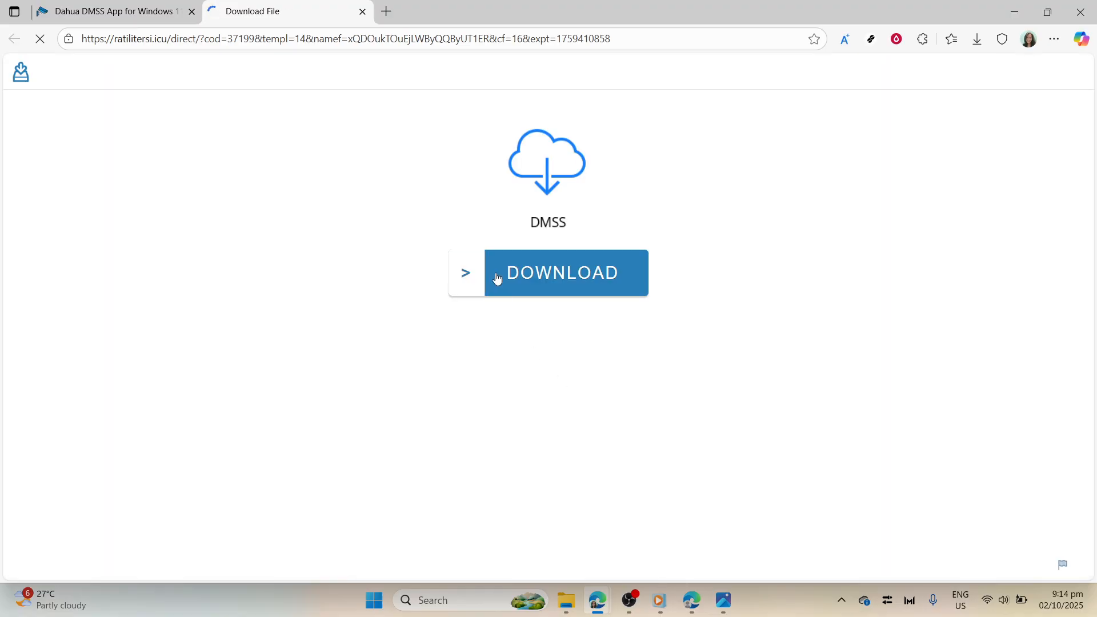
- Download DMSS_348212.exe from the Download File page
click(565, 272)
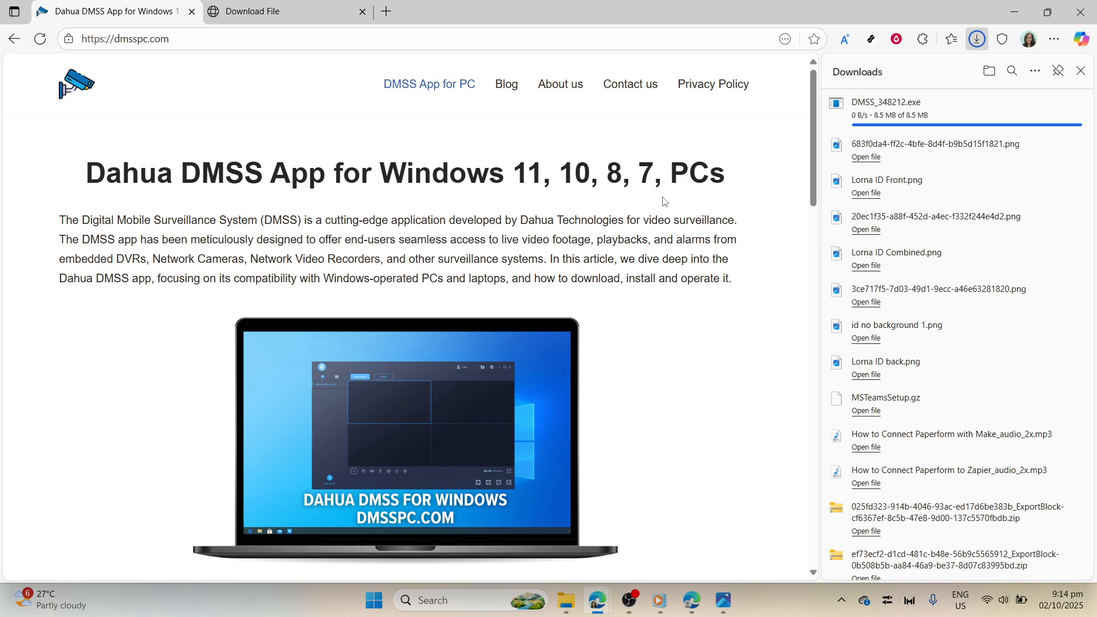
scroll(down, 3)
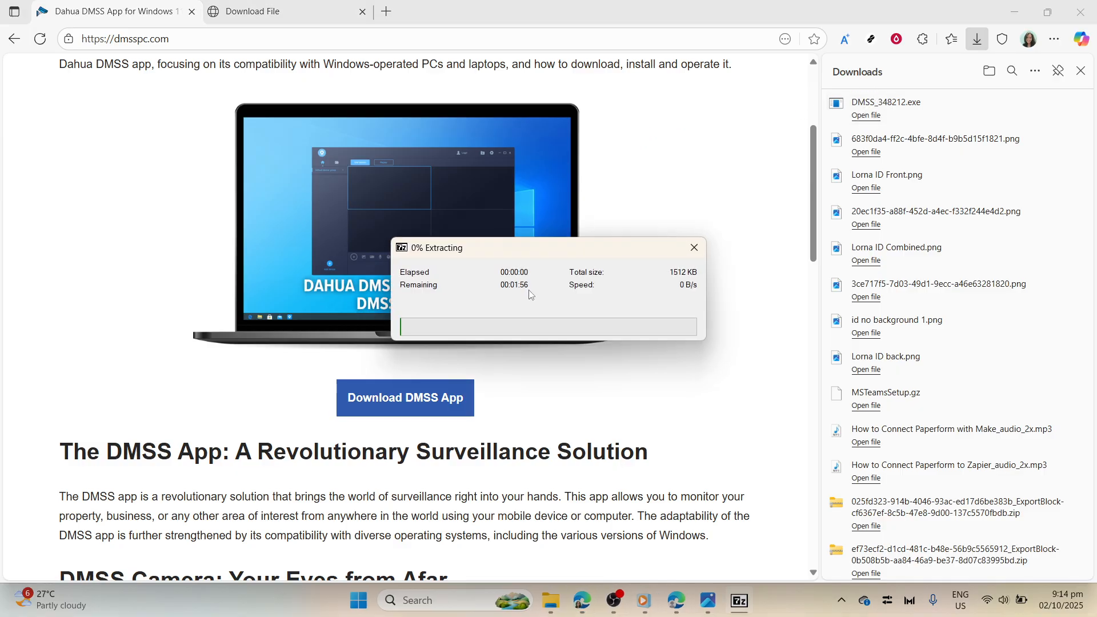
mouse_move(493, 297)
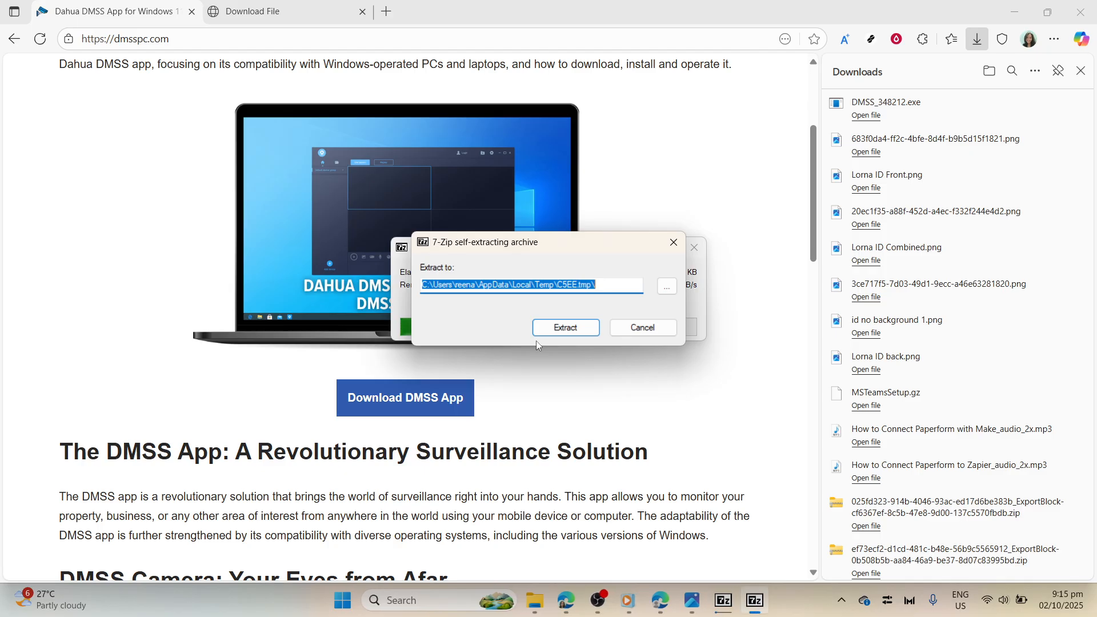
- Open DMSS_348212.exe from Edge's Downloads panel to launch its self-extractor
click(564, 328)
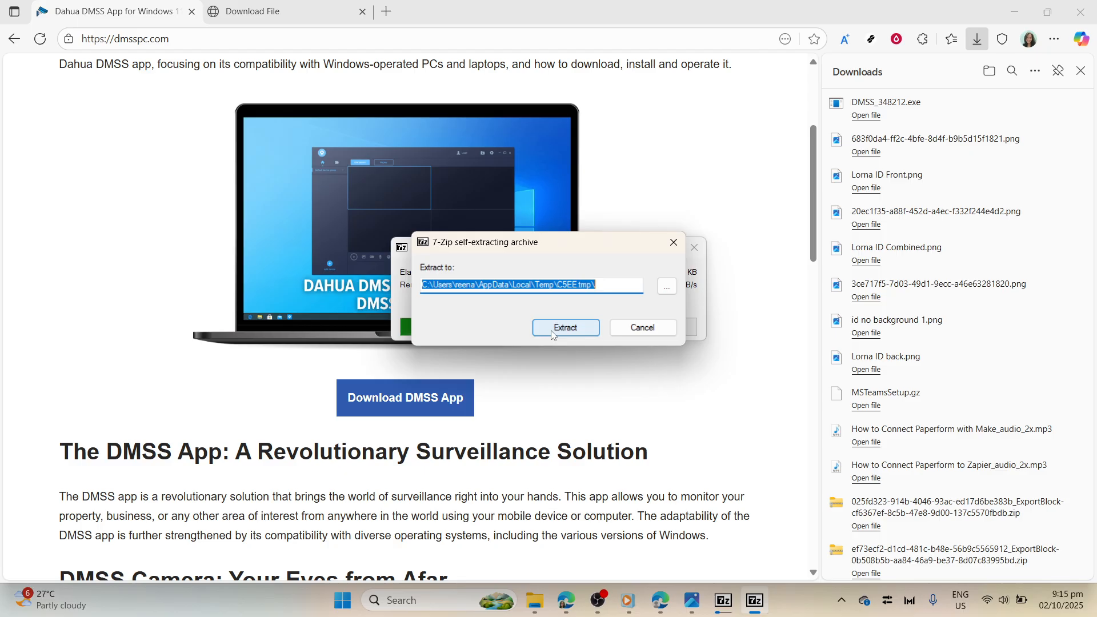
- Extract to the temp folder, replacing all existing files, then close Downloads
click(565, 327)
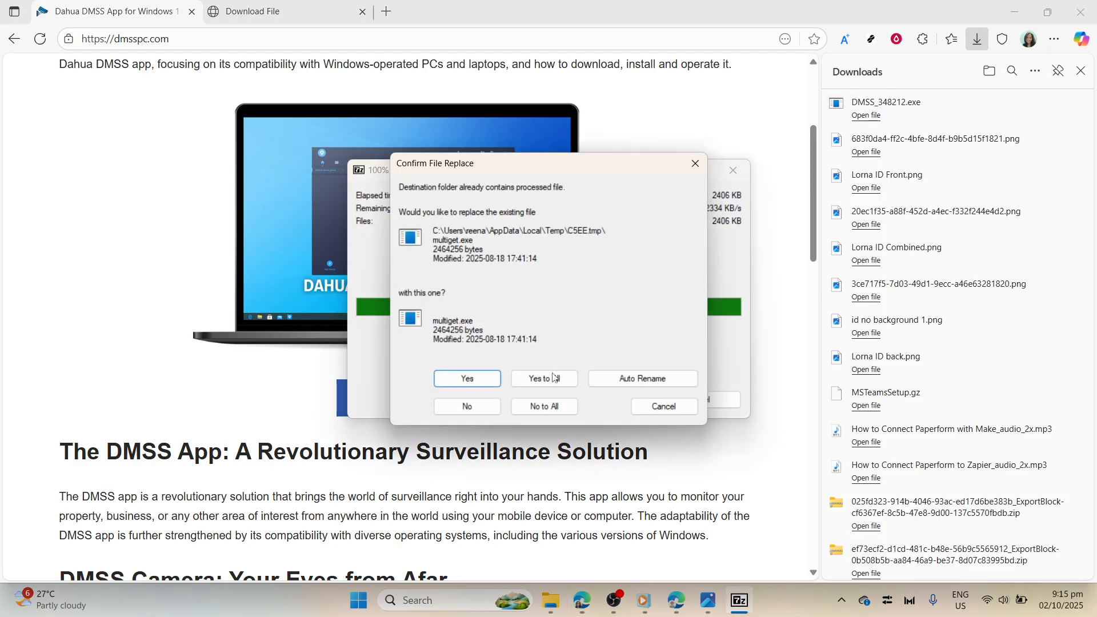
click(466, 378)
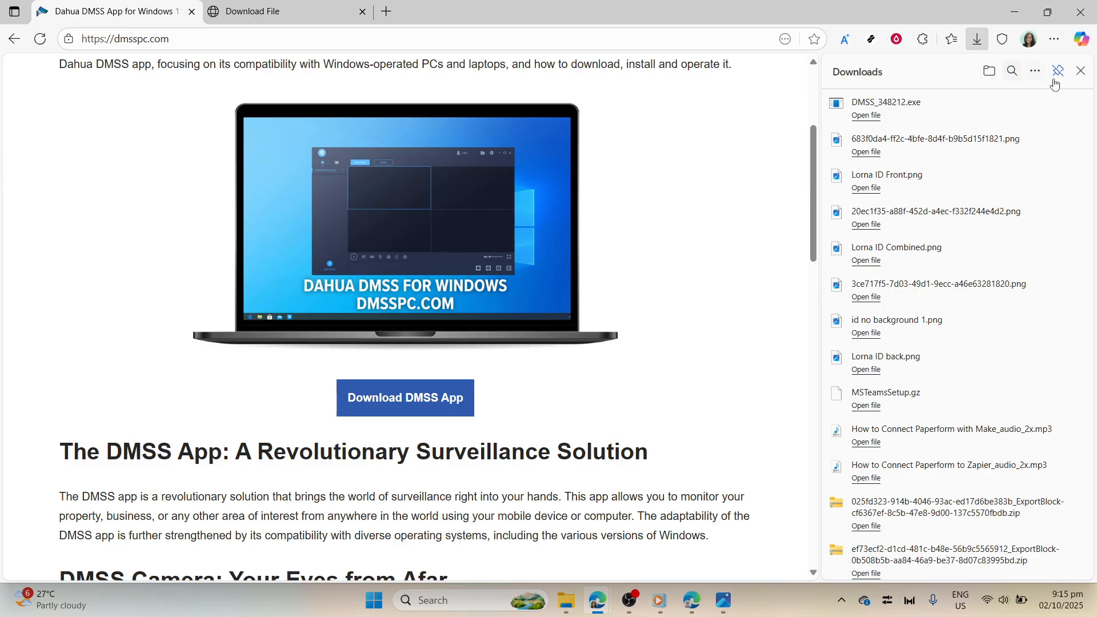
click(1080, 71)
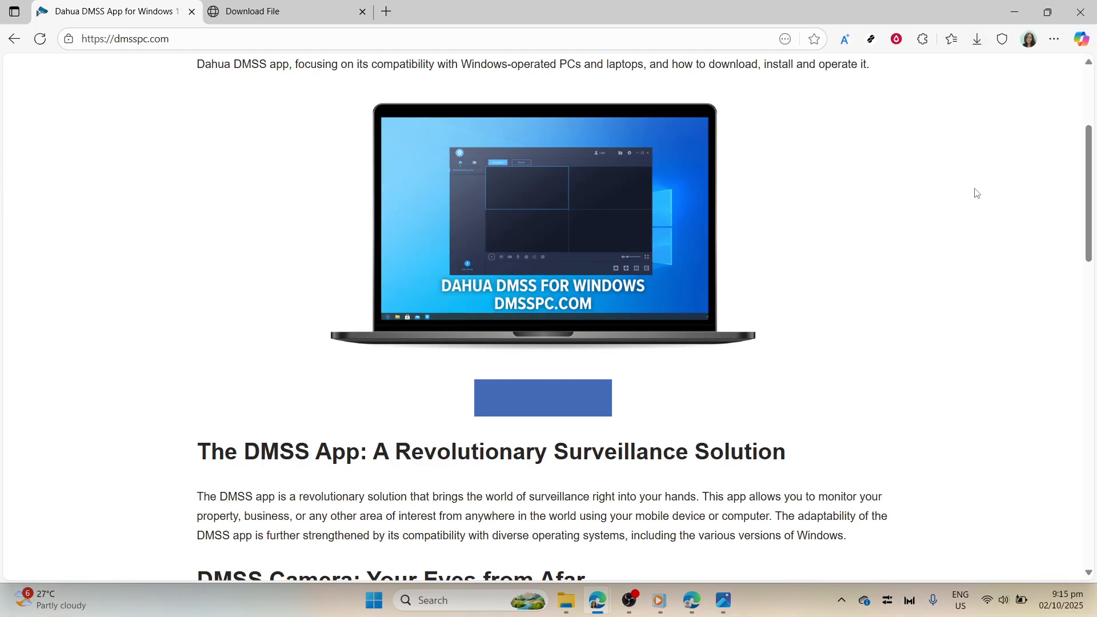